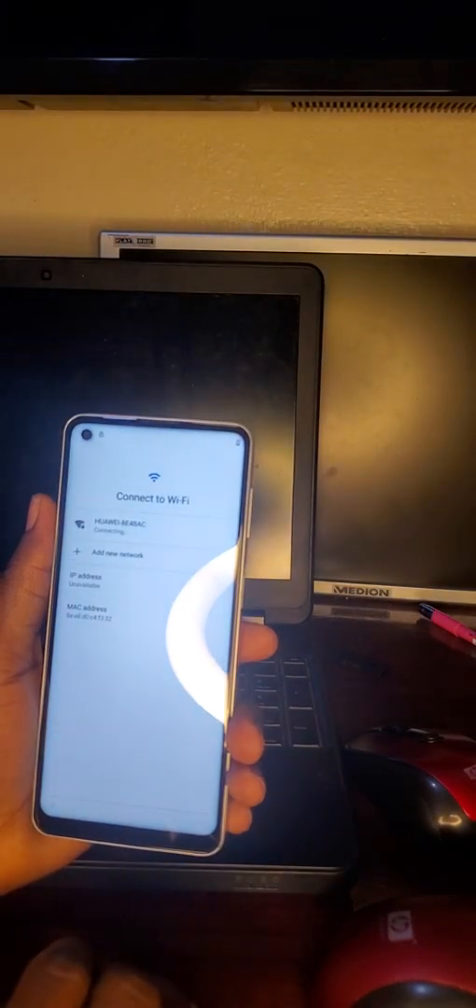
Leave the Connect to Wi-Fi step and reach Gboard's App info page via the keyboard shortcut.
click(121, 553)
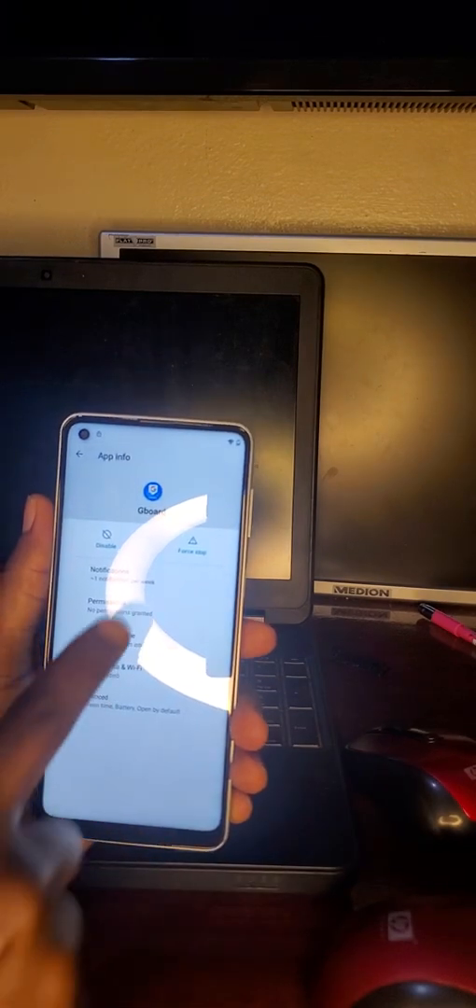
Switch on the Accessibility Menu shortcut under Accessibility.
click(122, 624)
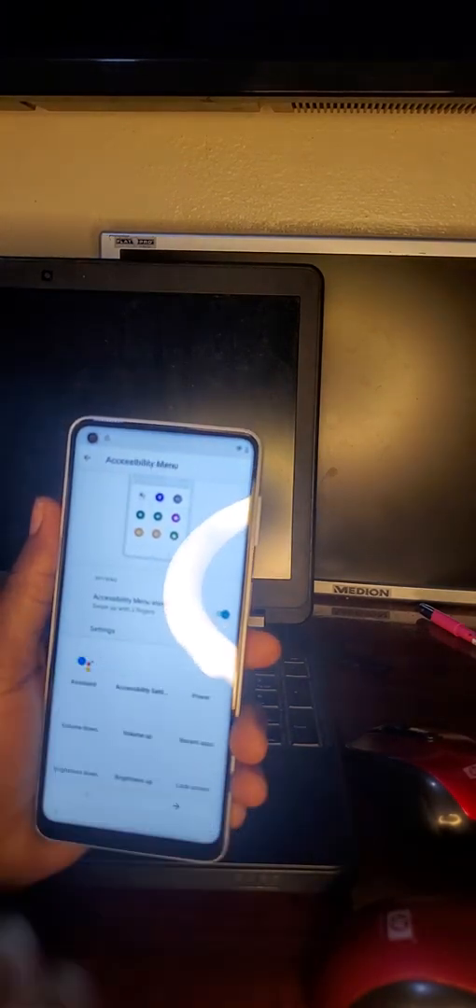
Search Settings for 'appl' to list Apps and App info results.
text(appl)
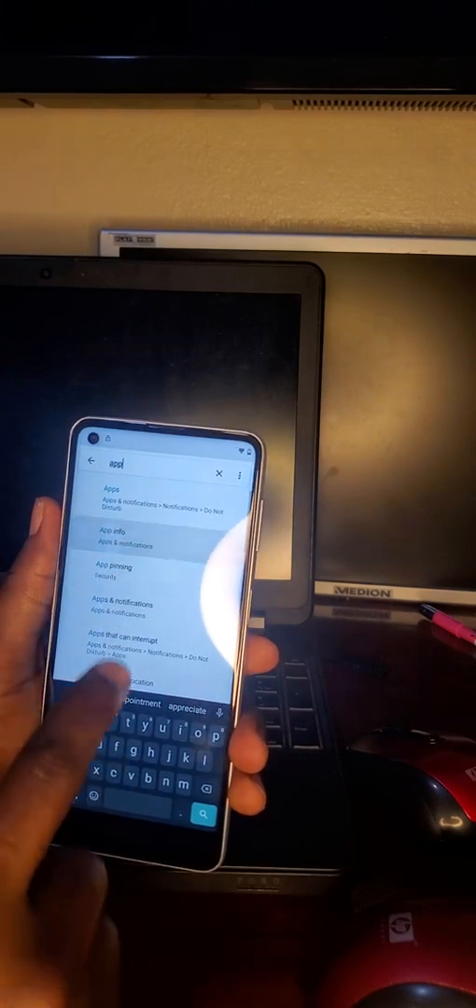
Open App info from the results and select Android Setup to show its details.
click(121, 538)
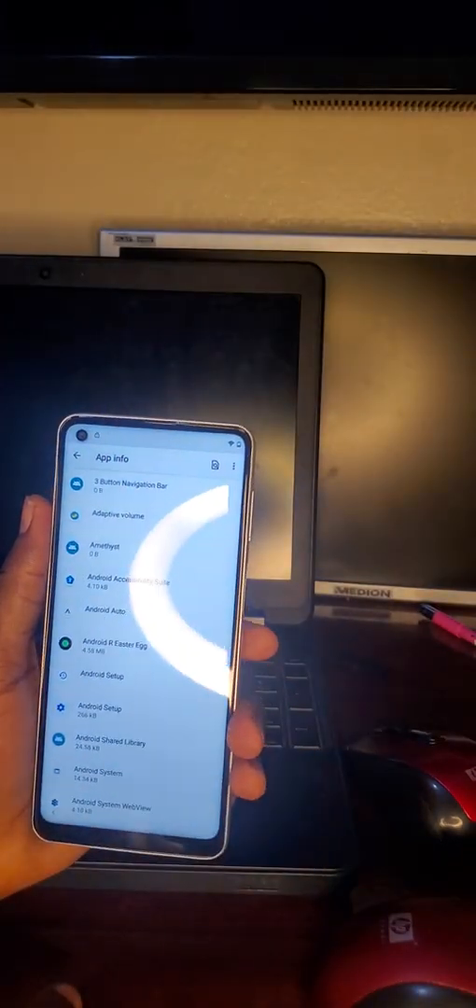
click(110, 676)
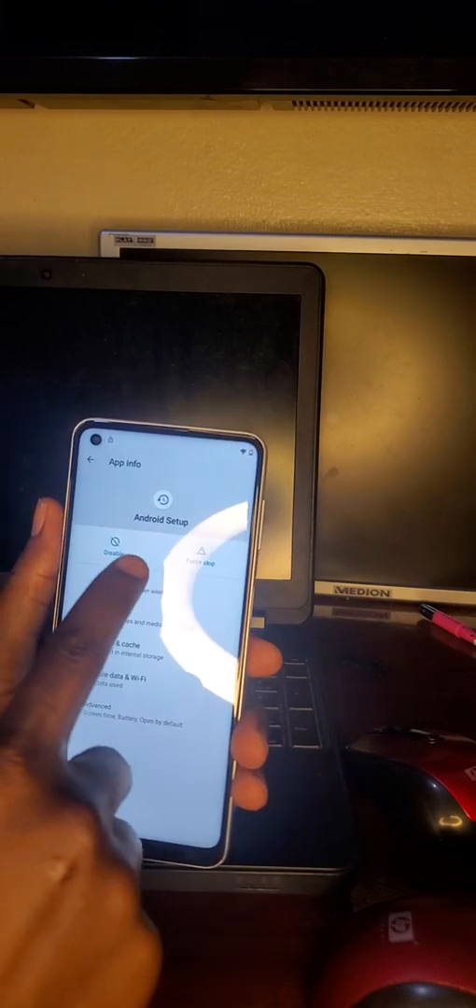